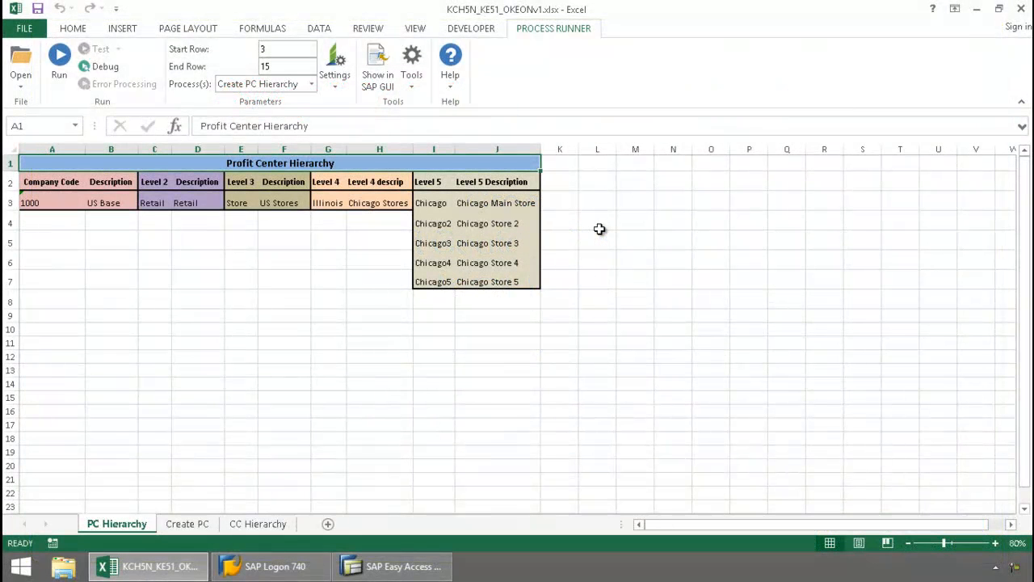
# Set up the Create PC Hierarchy run for rows 3 to 15 on the Process Runner ribbon.
pyautogui.click(72, 28)
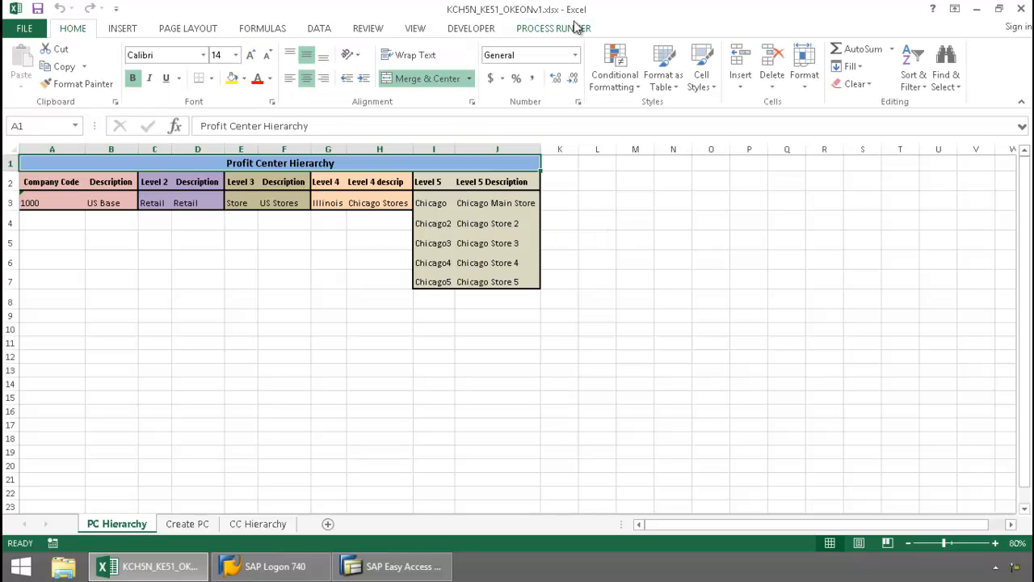
pyautogui.click(554, 28)
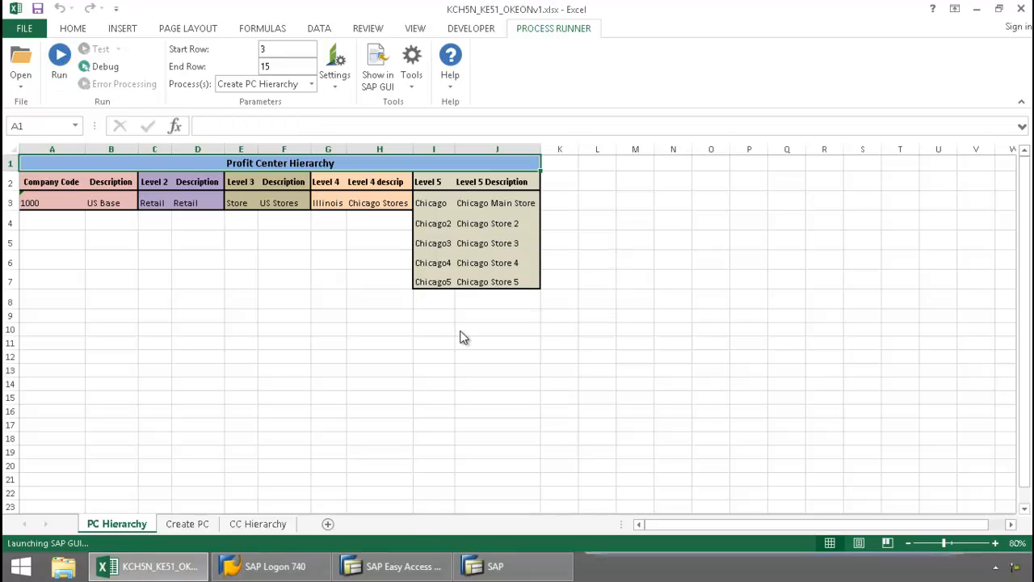
# Run Create PC Hierarchy so the Status header in K1 and run log in L1:L3 appear.
pyautogui.click(59, 55)
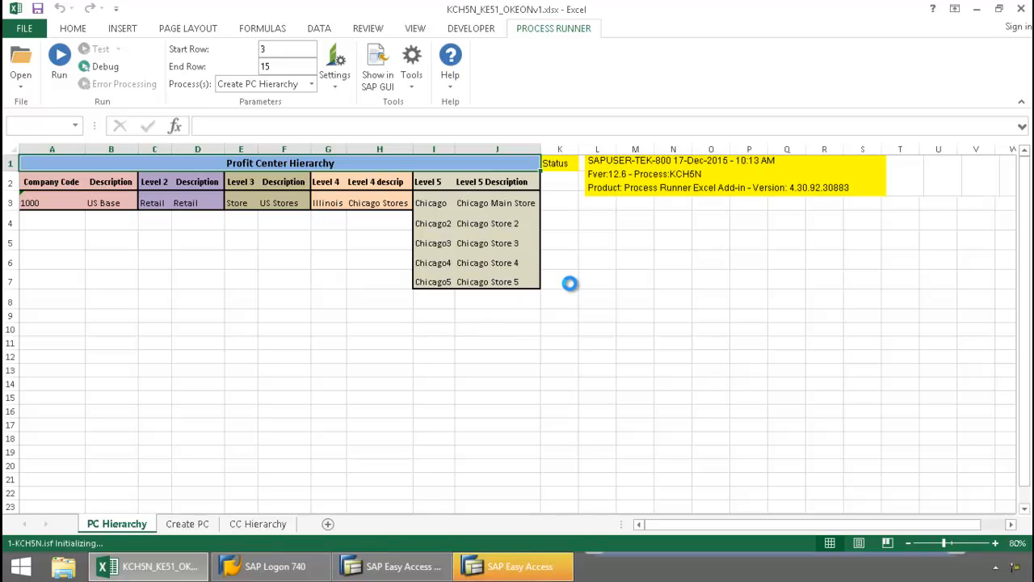
pyautogui.click(59, 56)
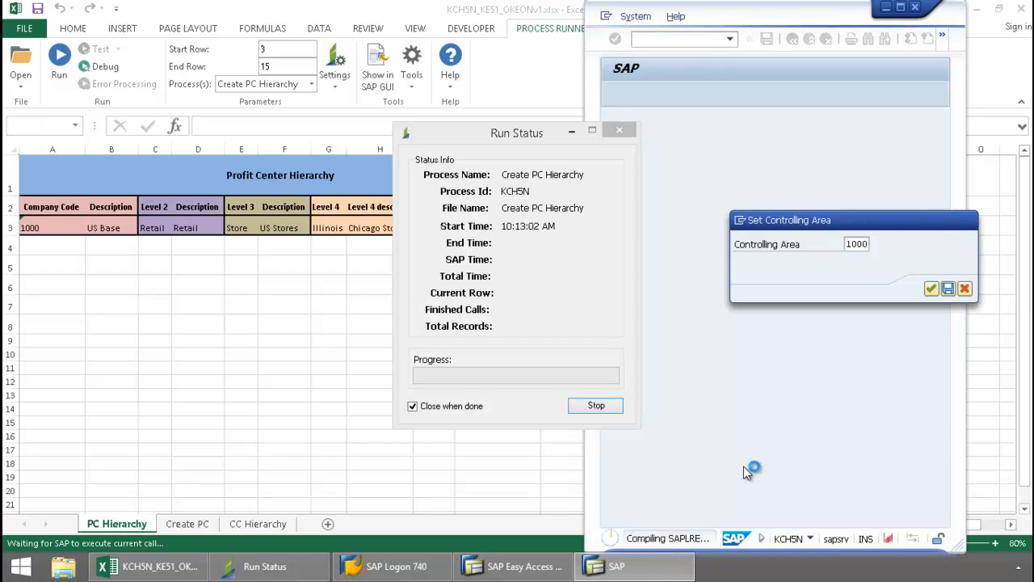
pyautogui.moveTo(836, 363)
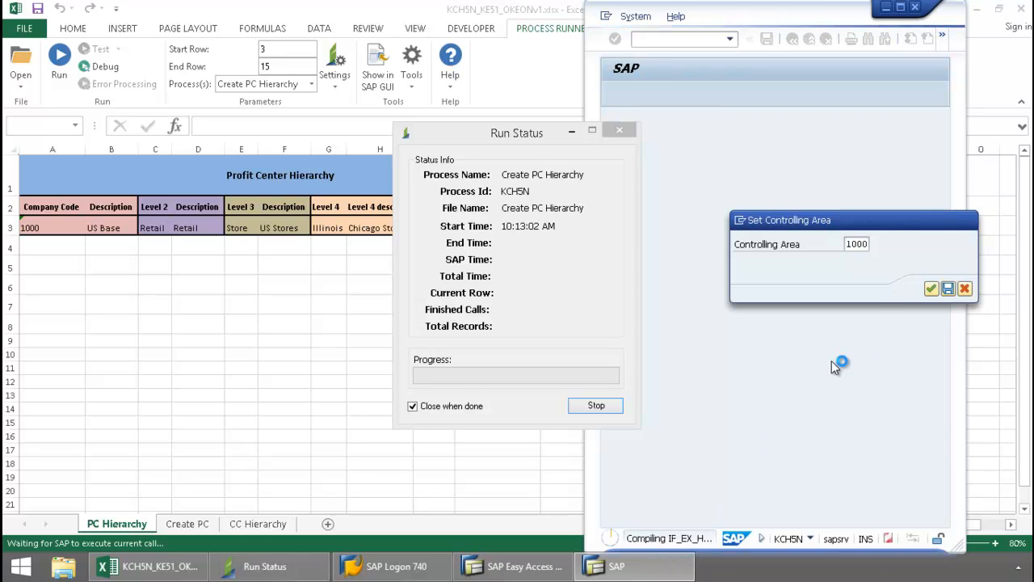
# Confirm controlling area 1000 so the hierarchy is built and saved, then check the status in the sheet.
pyautogui.click(930, 288)
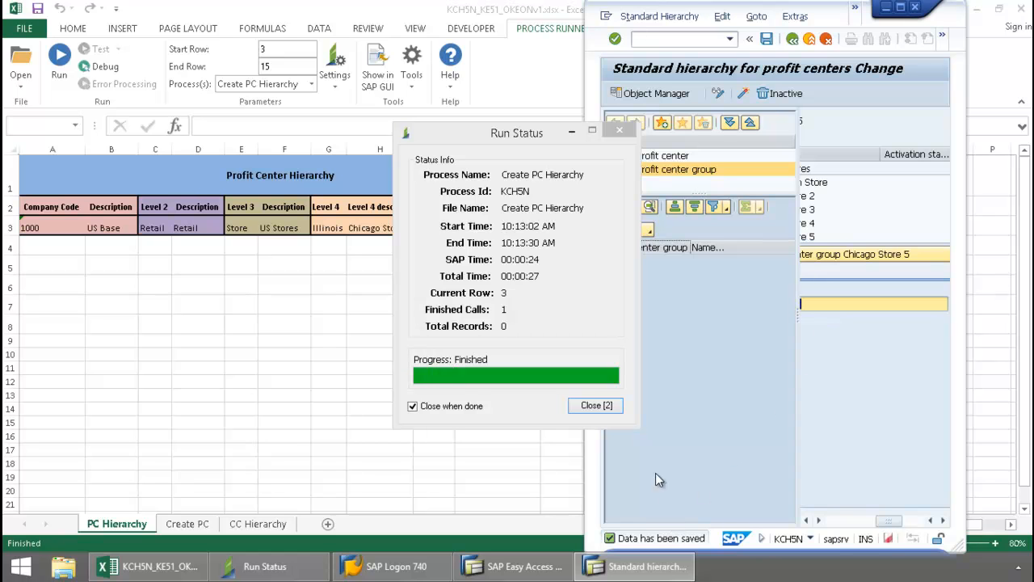
pyautogui.click(595, 405)
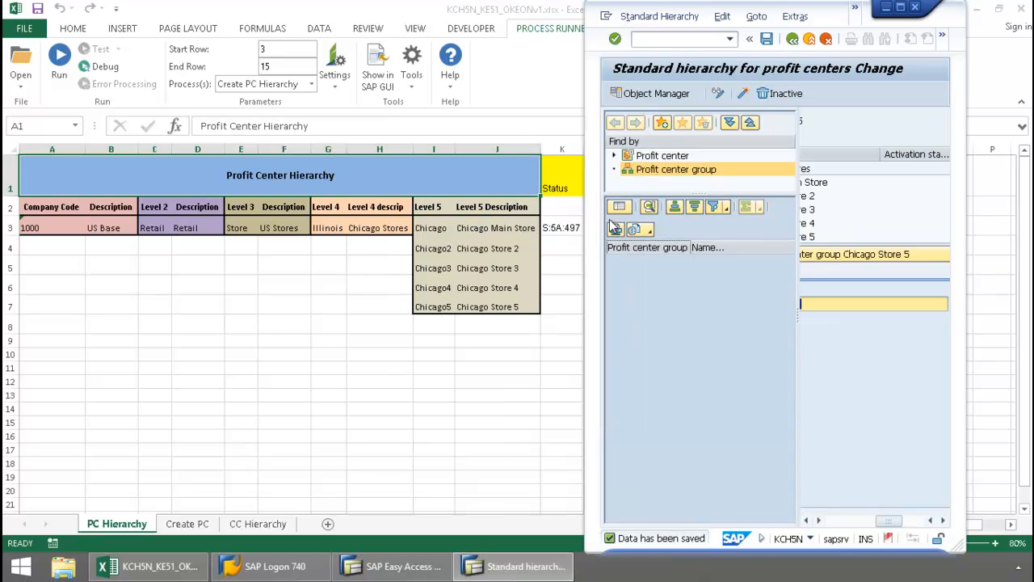